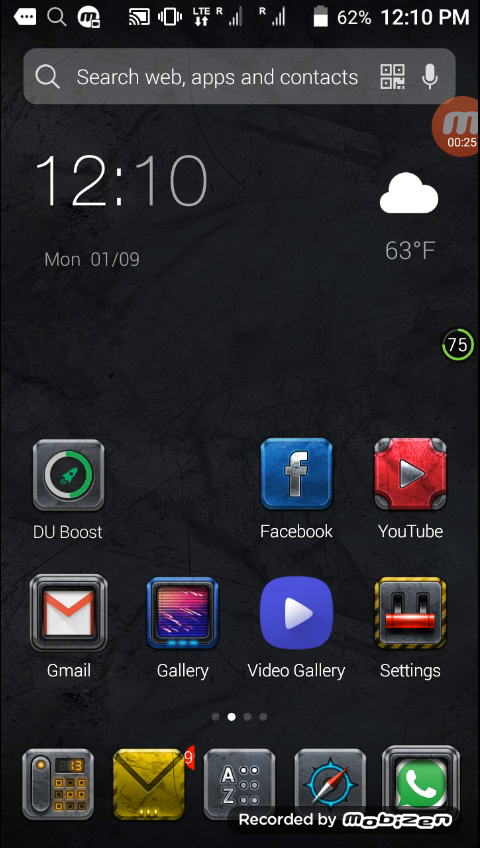
Set the preferred install location to the SD card and attempt the Minecraft APK install twice
{"action": "left_click_drag", "start_coordinate": [240, 5], "coordinate": [240, 400]}
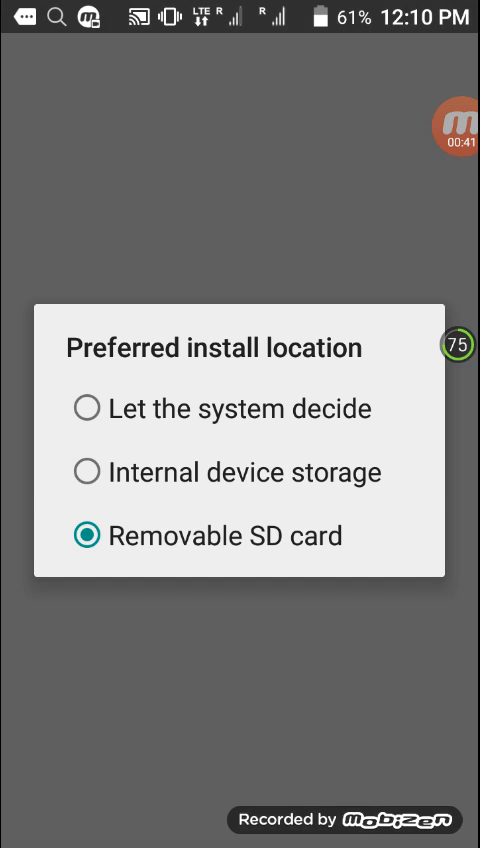
{"action": "left_click", "coordinate": [88, 535]}
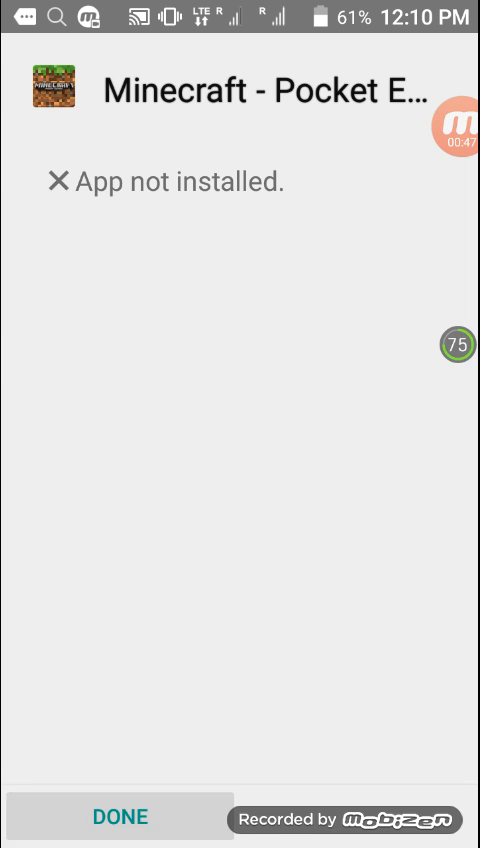
{"action": "left_click", "coordinate": [118, 816]}
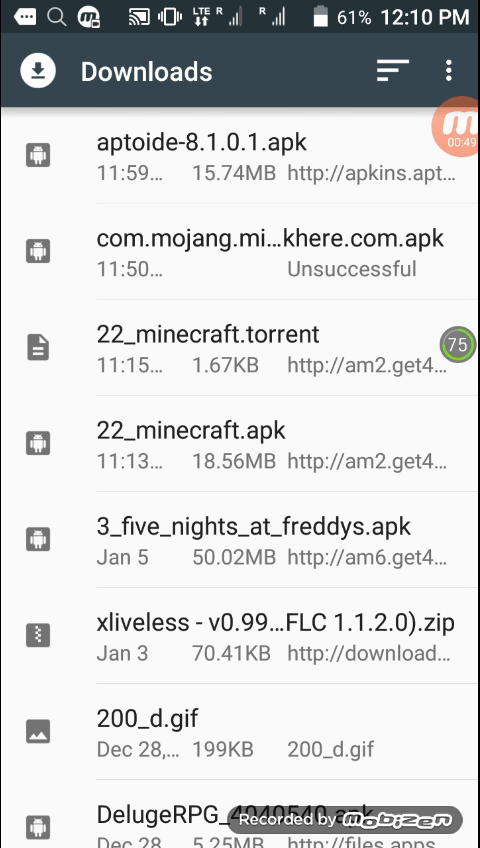
{"action": "left_click", "coordinate": [447, 71]}
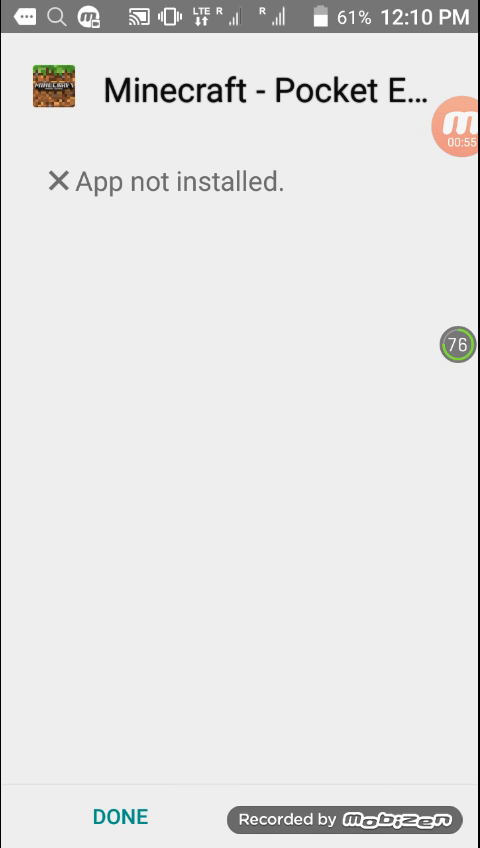
{"action": "left_click", "coordinate": [119, 816]}
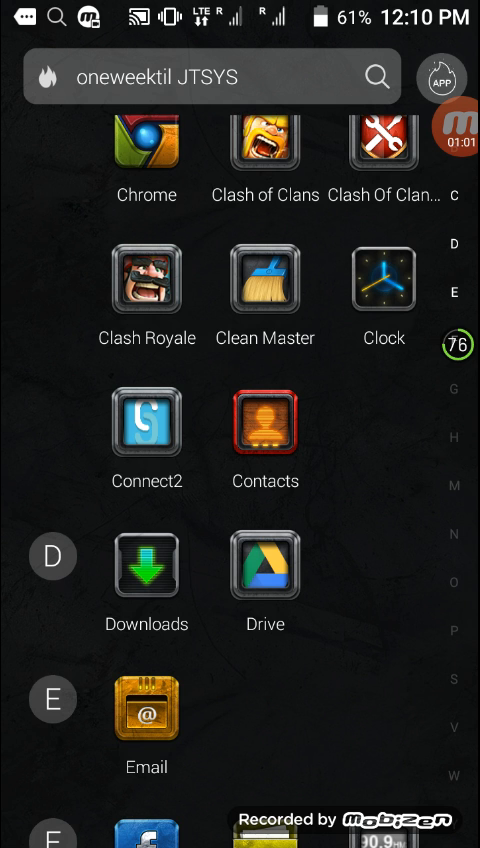
Search Google for aptoide.apk and open Aptoide's install page from the results
{"action": "scroll", "scroll_direction": "down", "scroll_amount": 3}
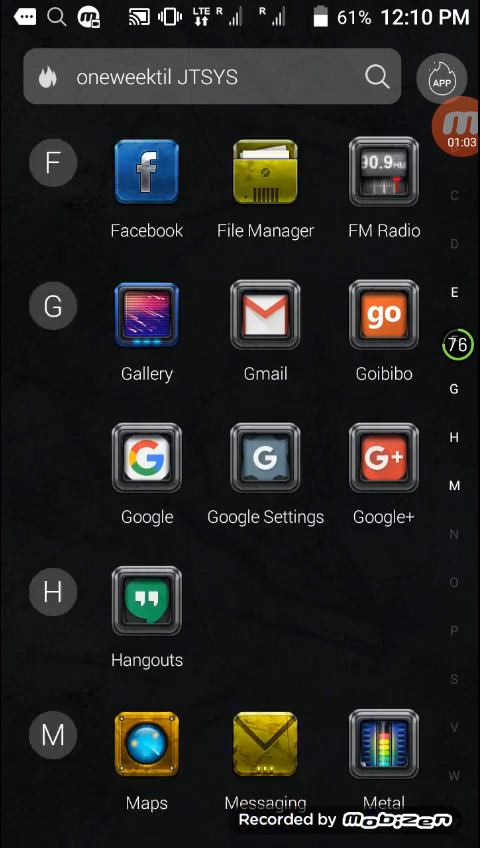
{"action": "scroll", "scroll_direction": "up", "scroll_amount": 3}
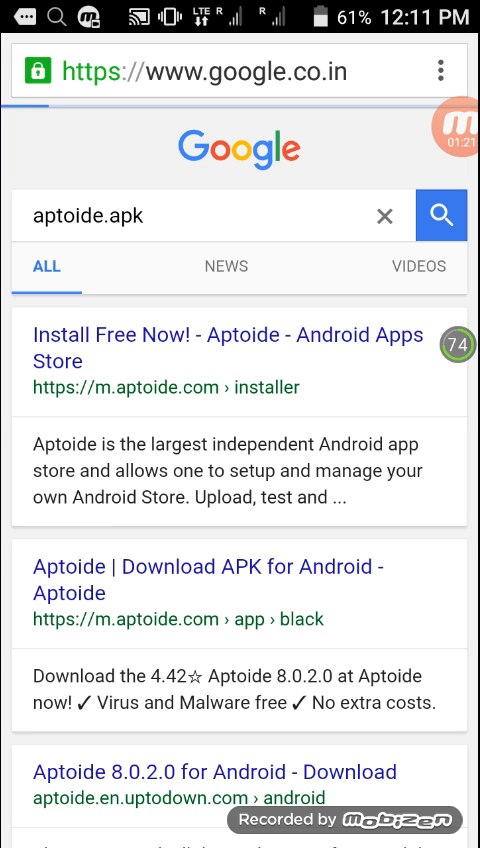
{"action": "left_click", "coordinate": [228, 348]}
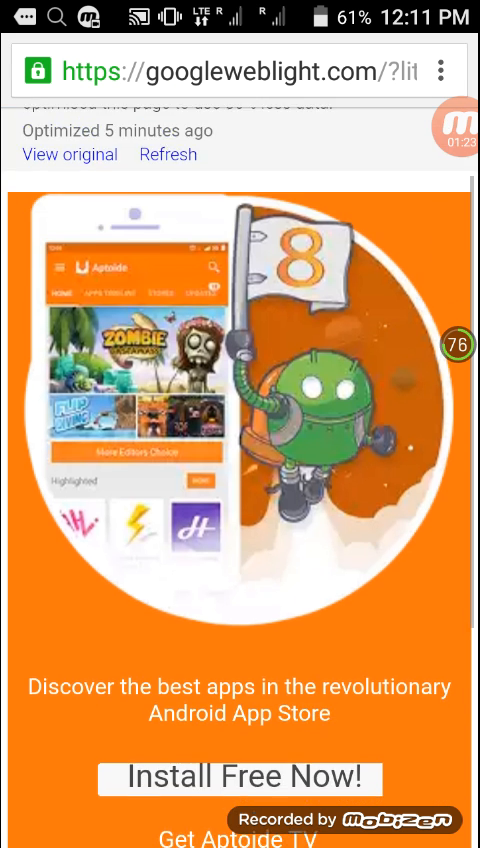
{"action": "scroll", "scroll_direction": "down", "scroll_amount": 3}
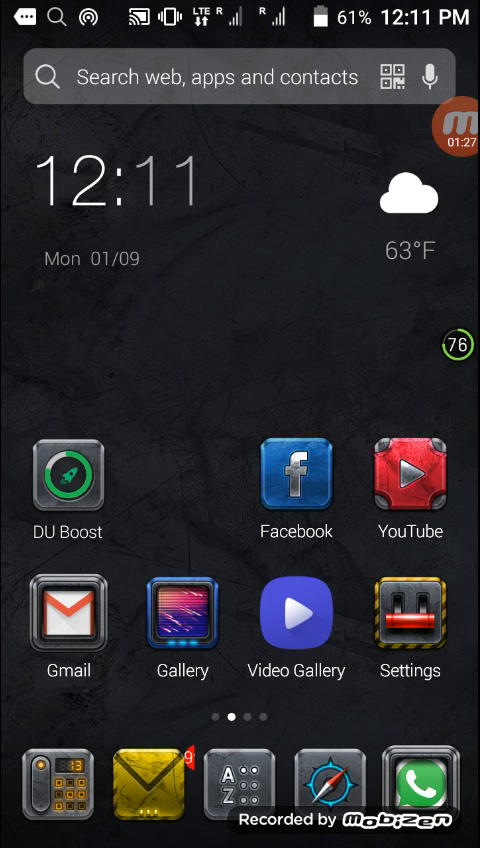
Open Aptoide and download Minecraft: Pocket Edition until the downloads list shows it completed
{"action": "left_click", "coordinate": [240, 76]}
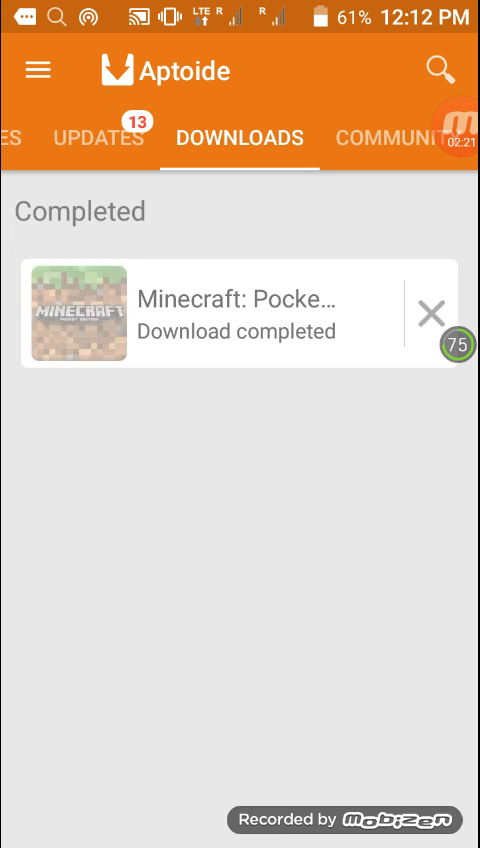
Install the completed Minecraft: Pocket Edition download from Aptoide's downloads list
{"action": "left_click", "coordinate": [240, 310]}
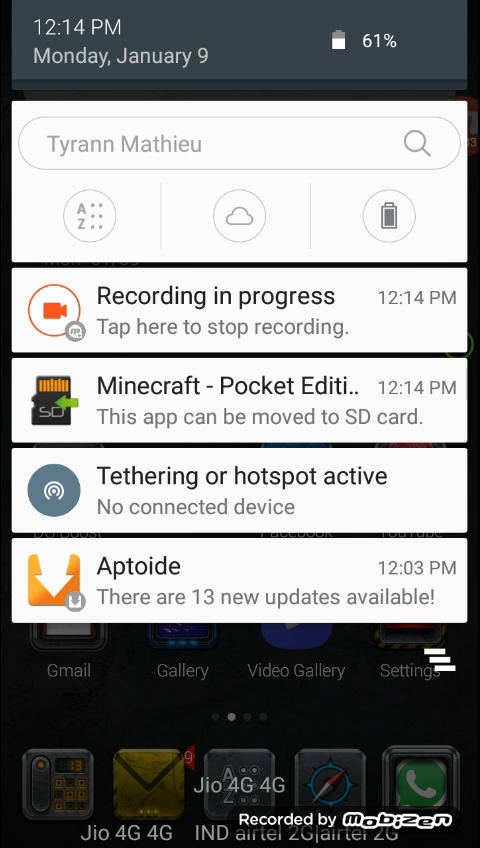
Move Minecraft - Pocket Edition to the SD card from its App info page
{"action": "left_click", "coordinate": [240, 405]}
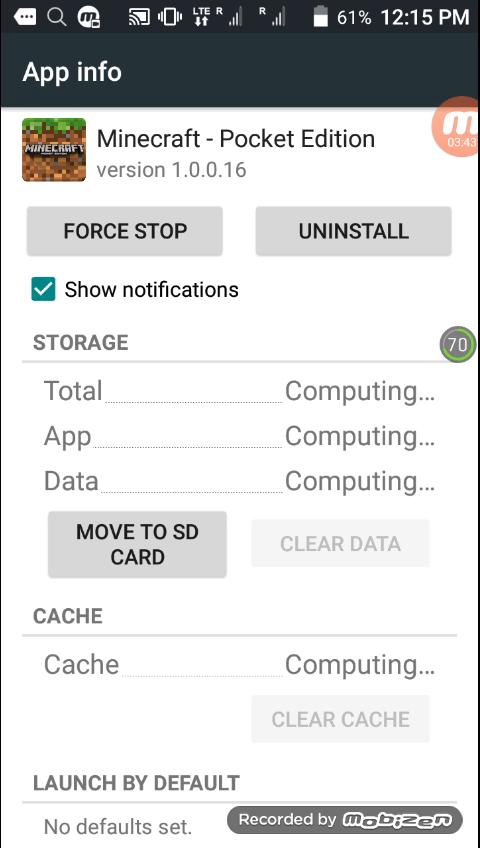
{"action": "left_click", "coordinate": [137, 544]}
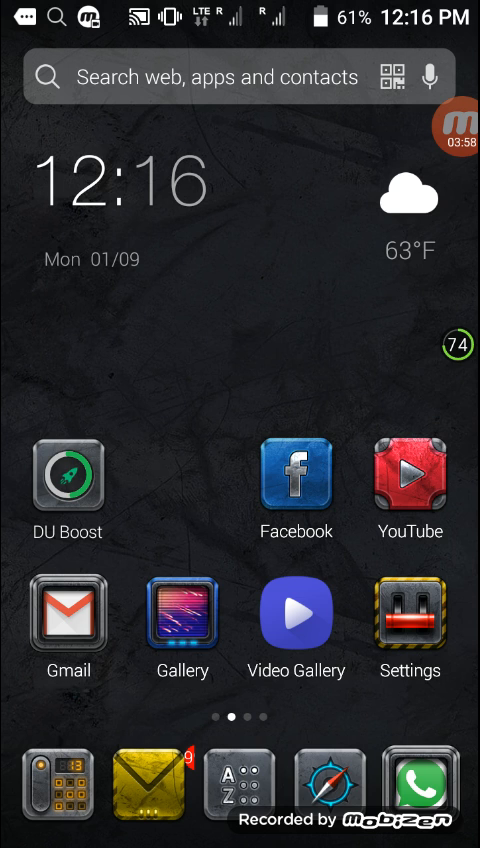
{"action": "left_click", "coordinate": [453, 127]}
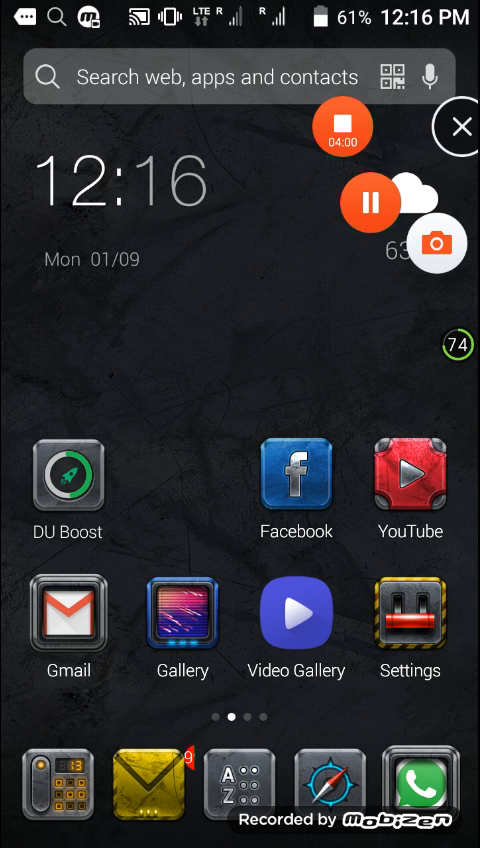